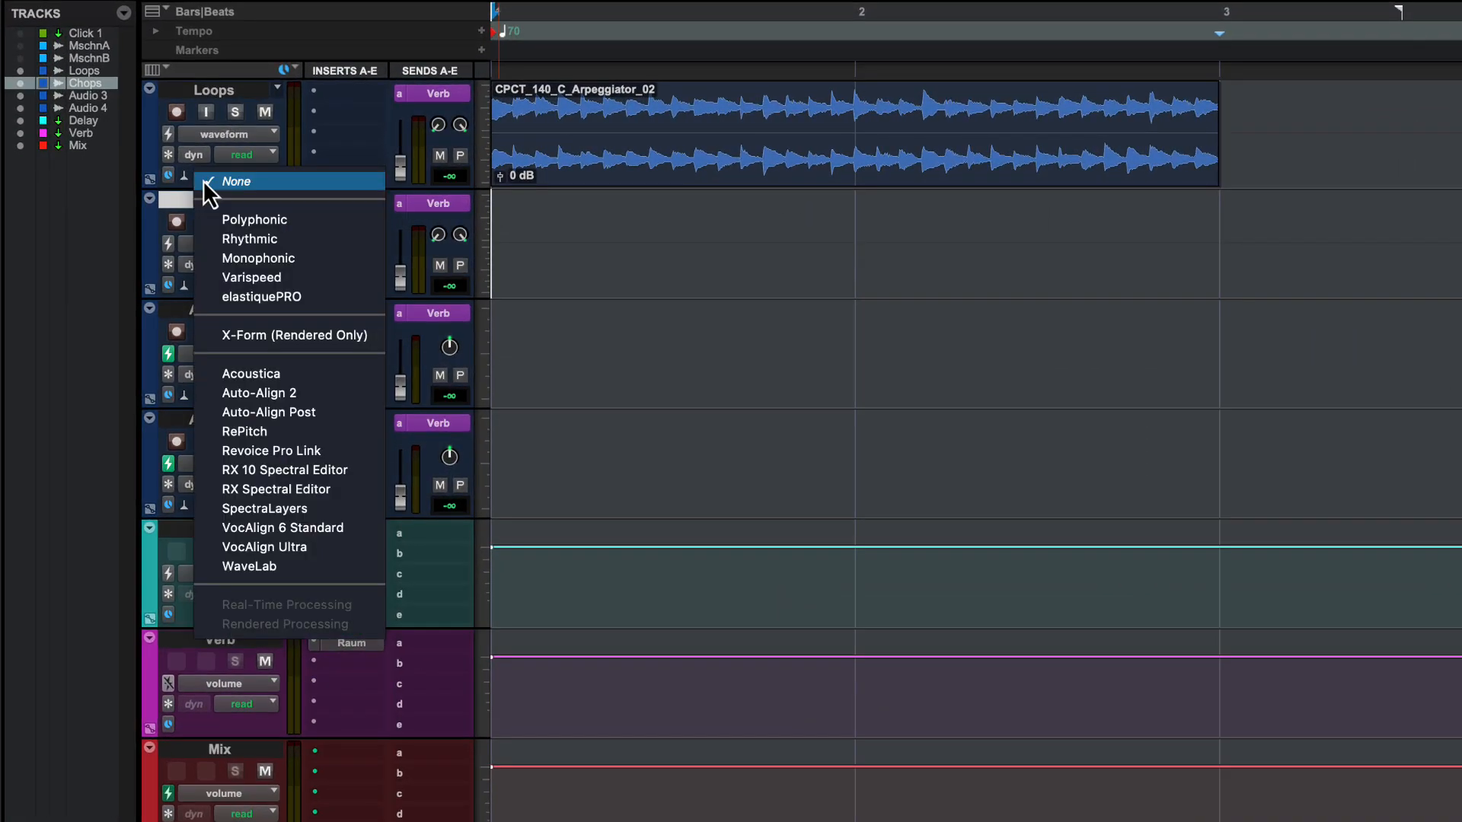
pyautogui.moveTo(293, 335)
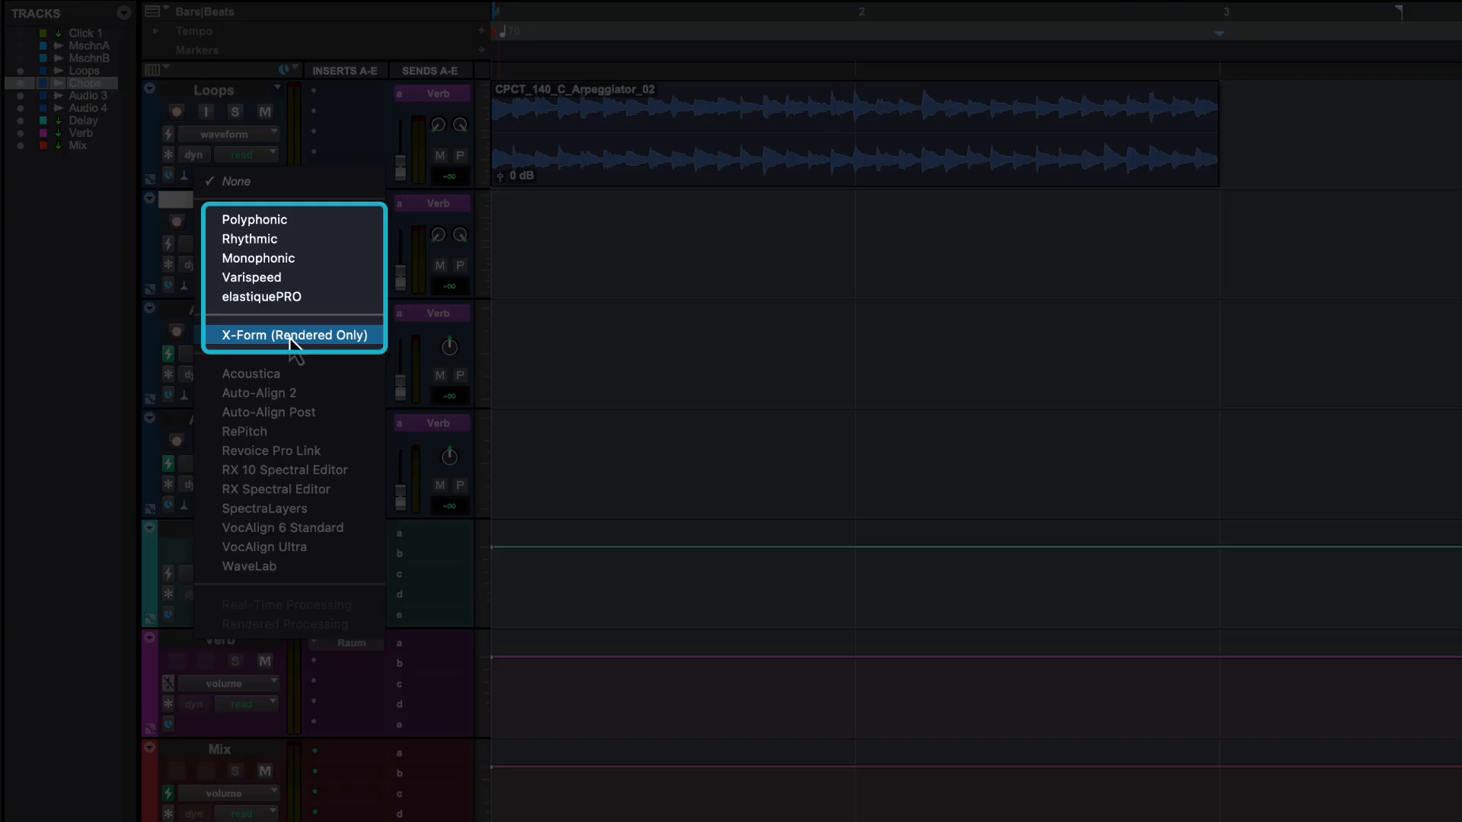
pyautogui.moveTo(263, 239)
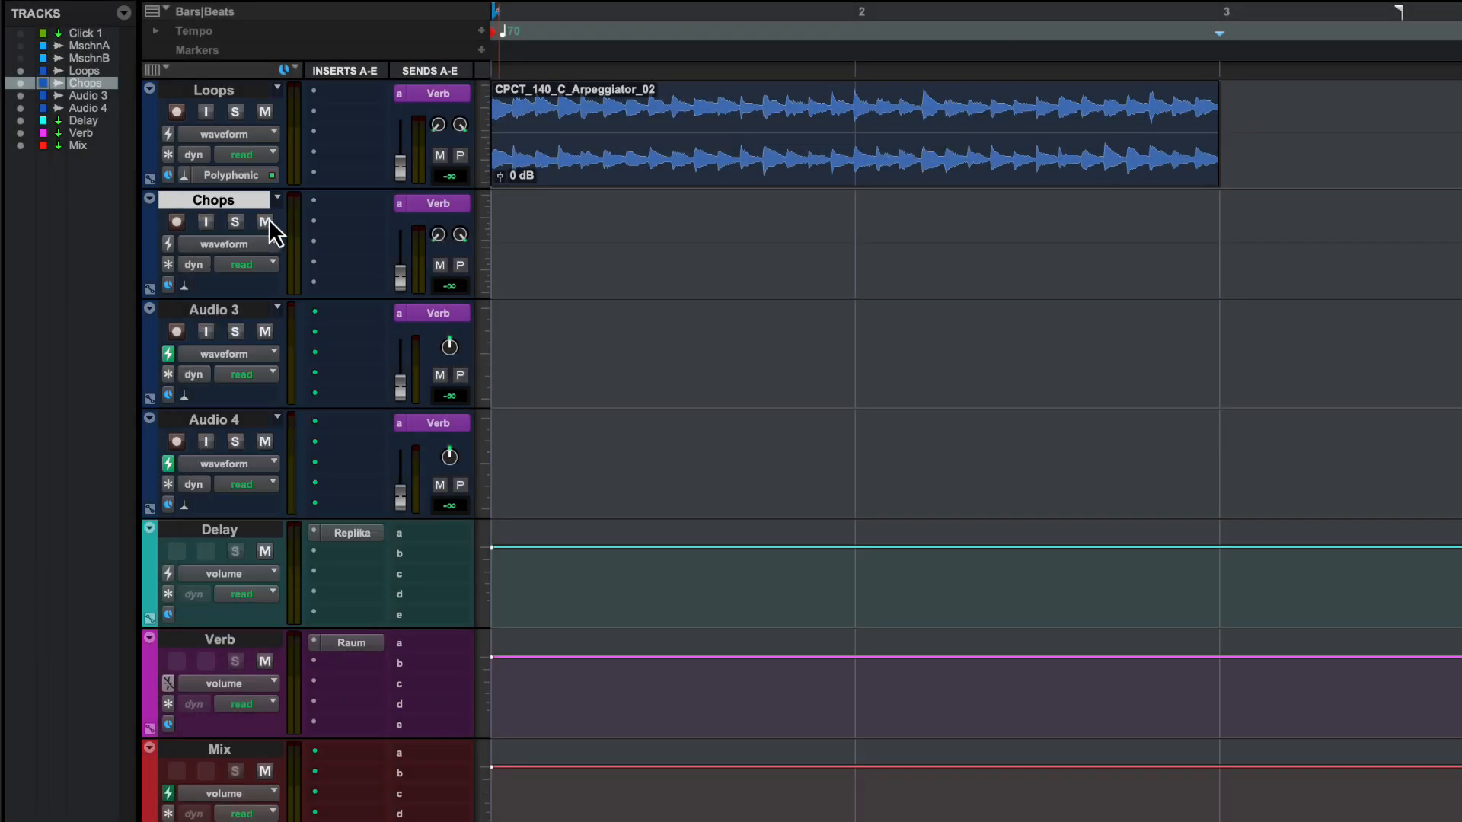
# Step: Set the arpeggiator clip's Elastic Properties pitch shift to -1 semitone and -40 cents
pyautogui.rightClick(596, 167)
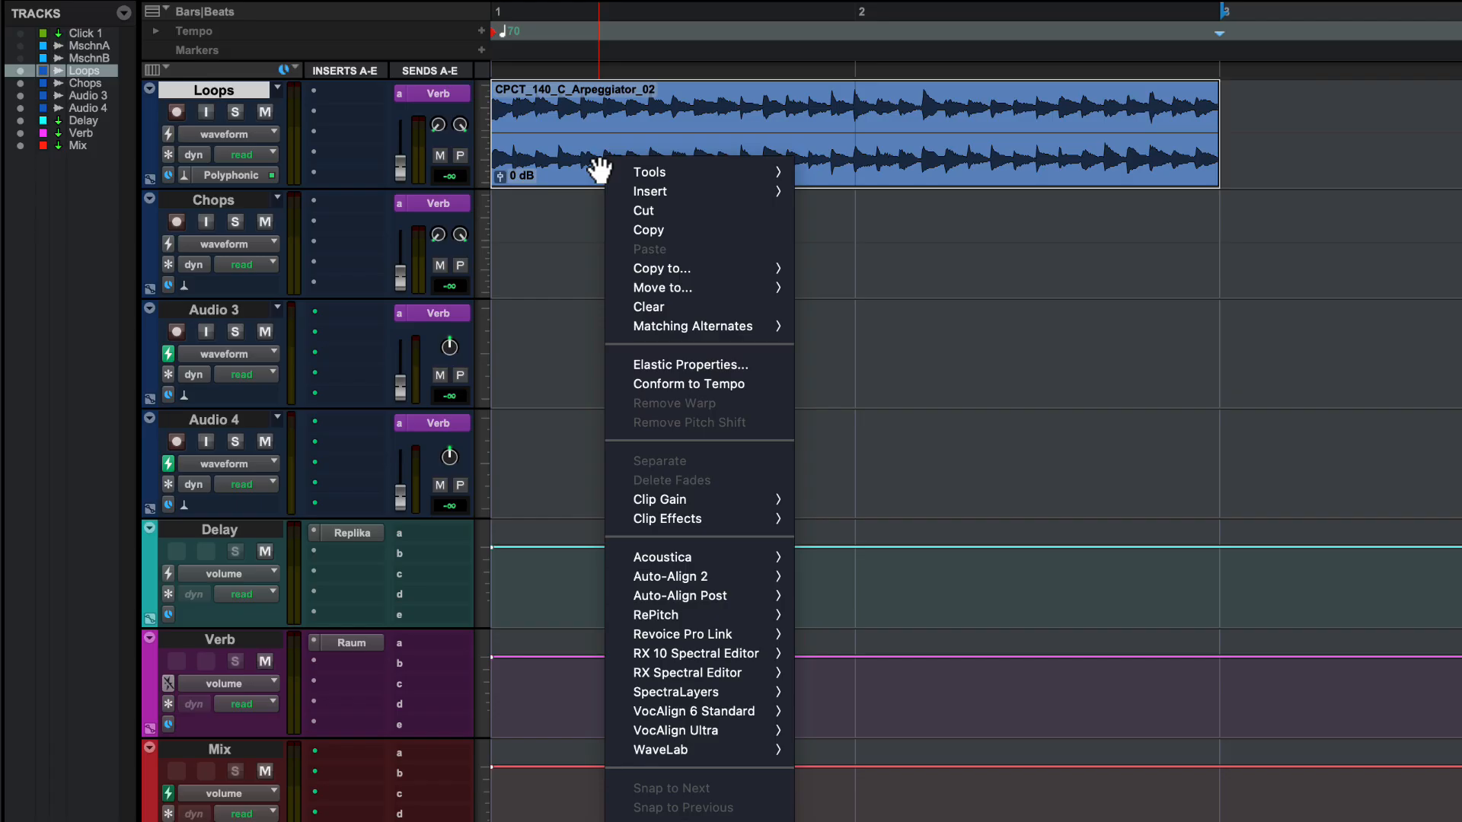
pyautogui.click(688, 364)
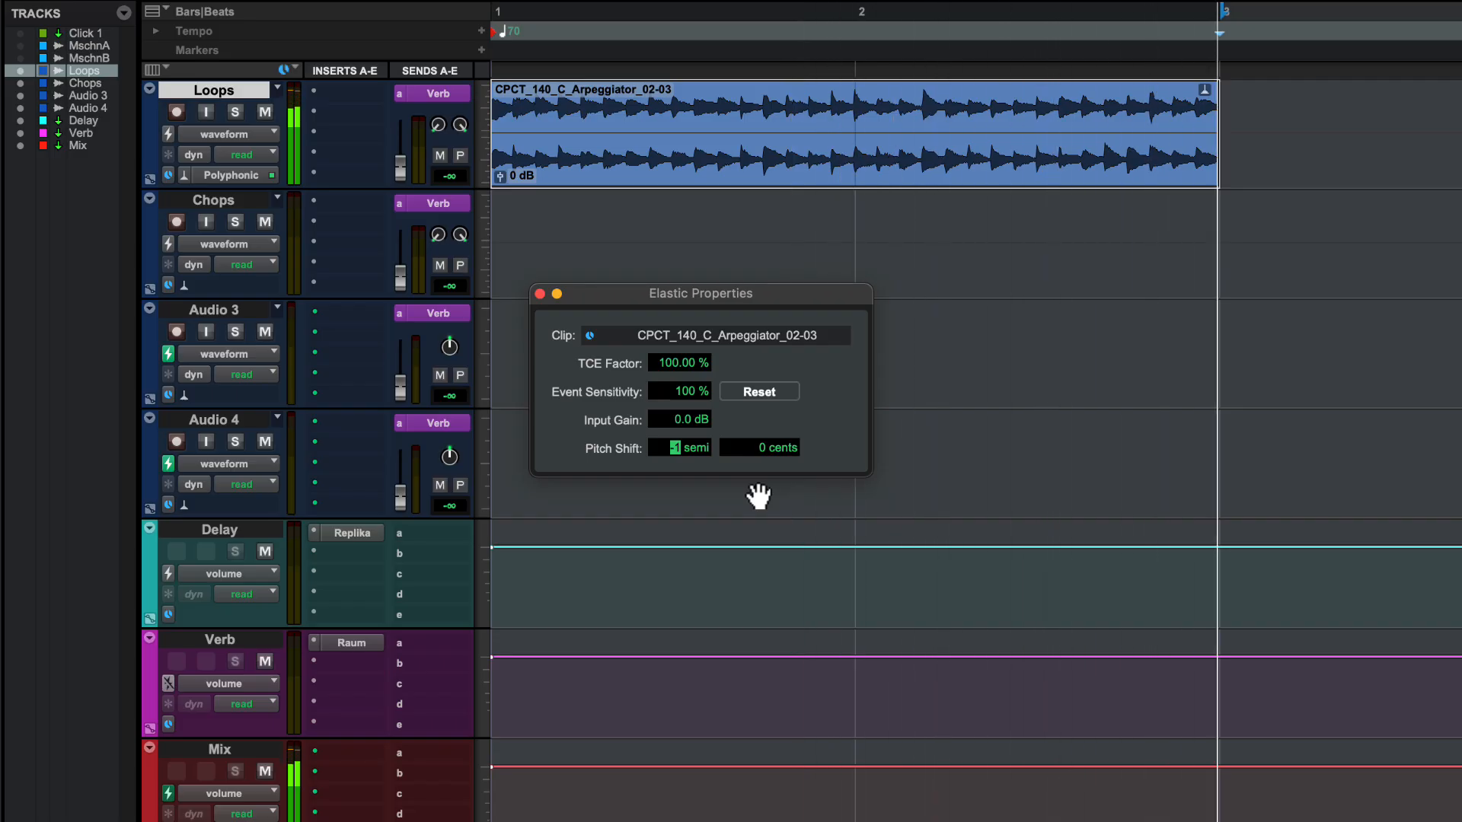
pyautogui.click(759, 448)
pyautogui.write('-4')
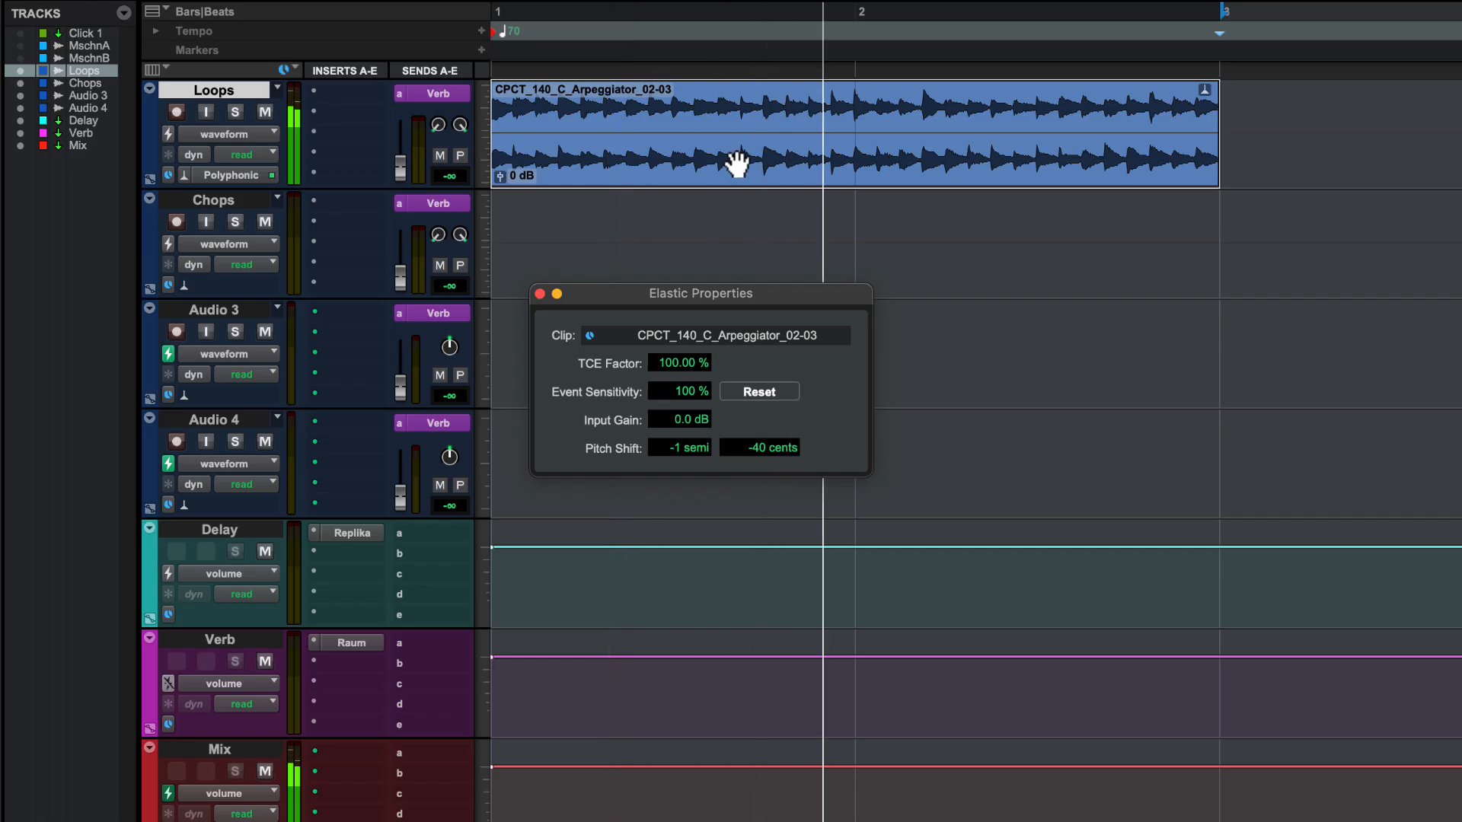
# Step: Reset the arpeggiator clip's pitch shift to 0 semitones and 0 cents via Remove Pitch Shift
pyautogui.rightClick(737, 163)
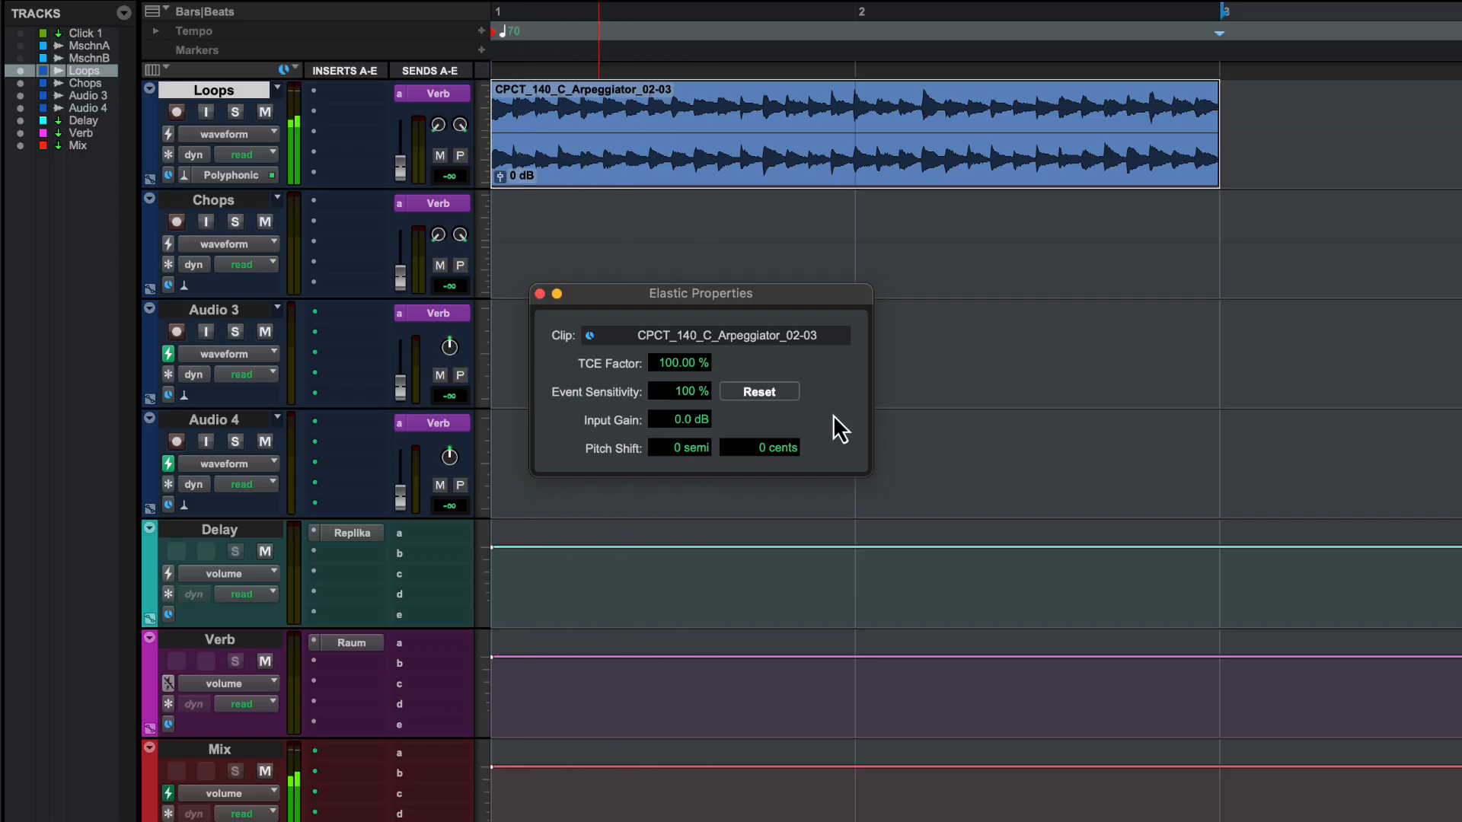
pyautogui.click(537, 292)
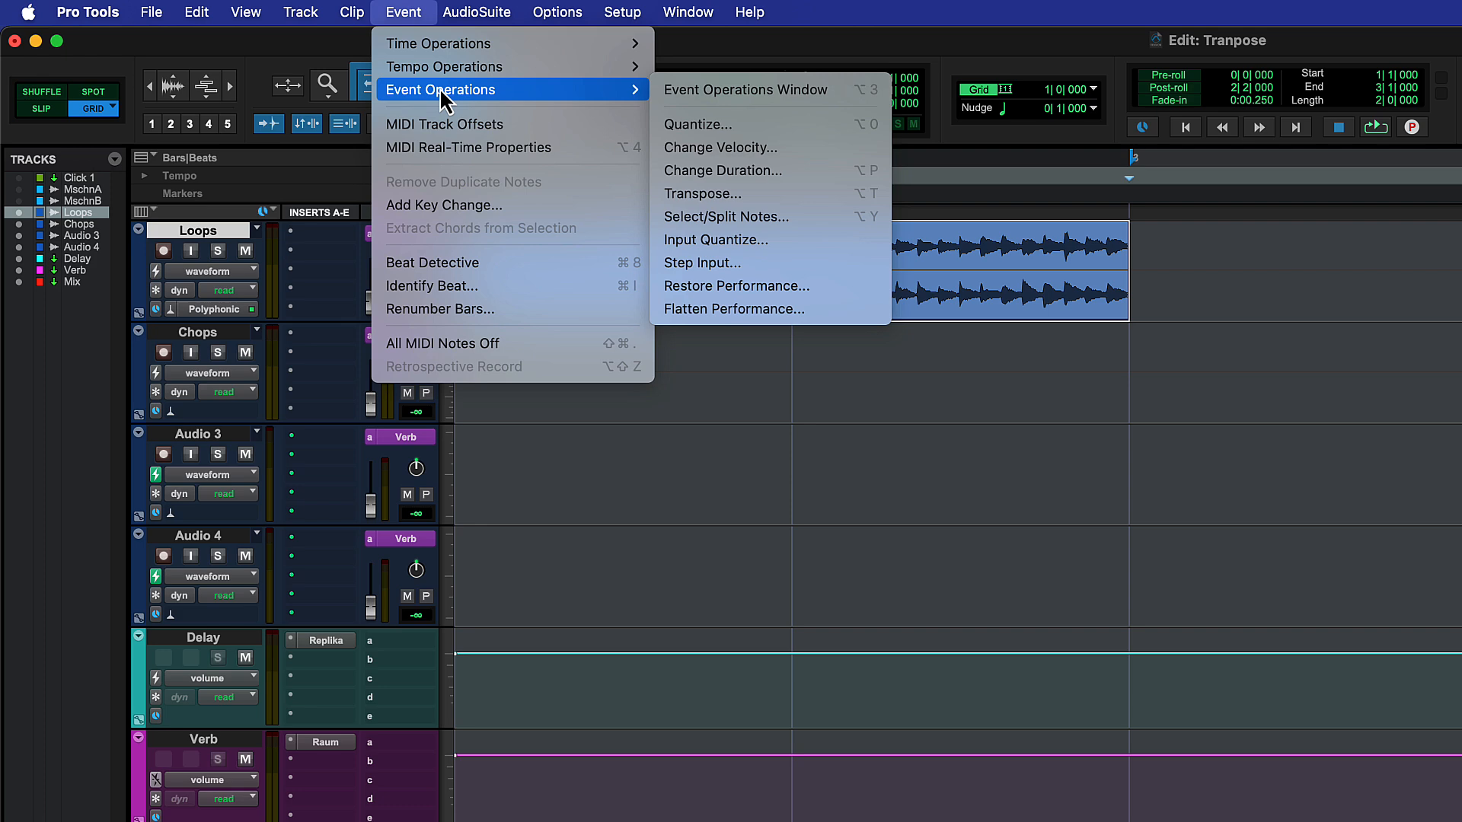
pyautogui.moveTo(703, 193)
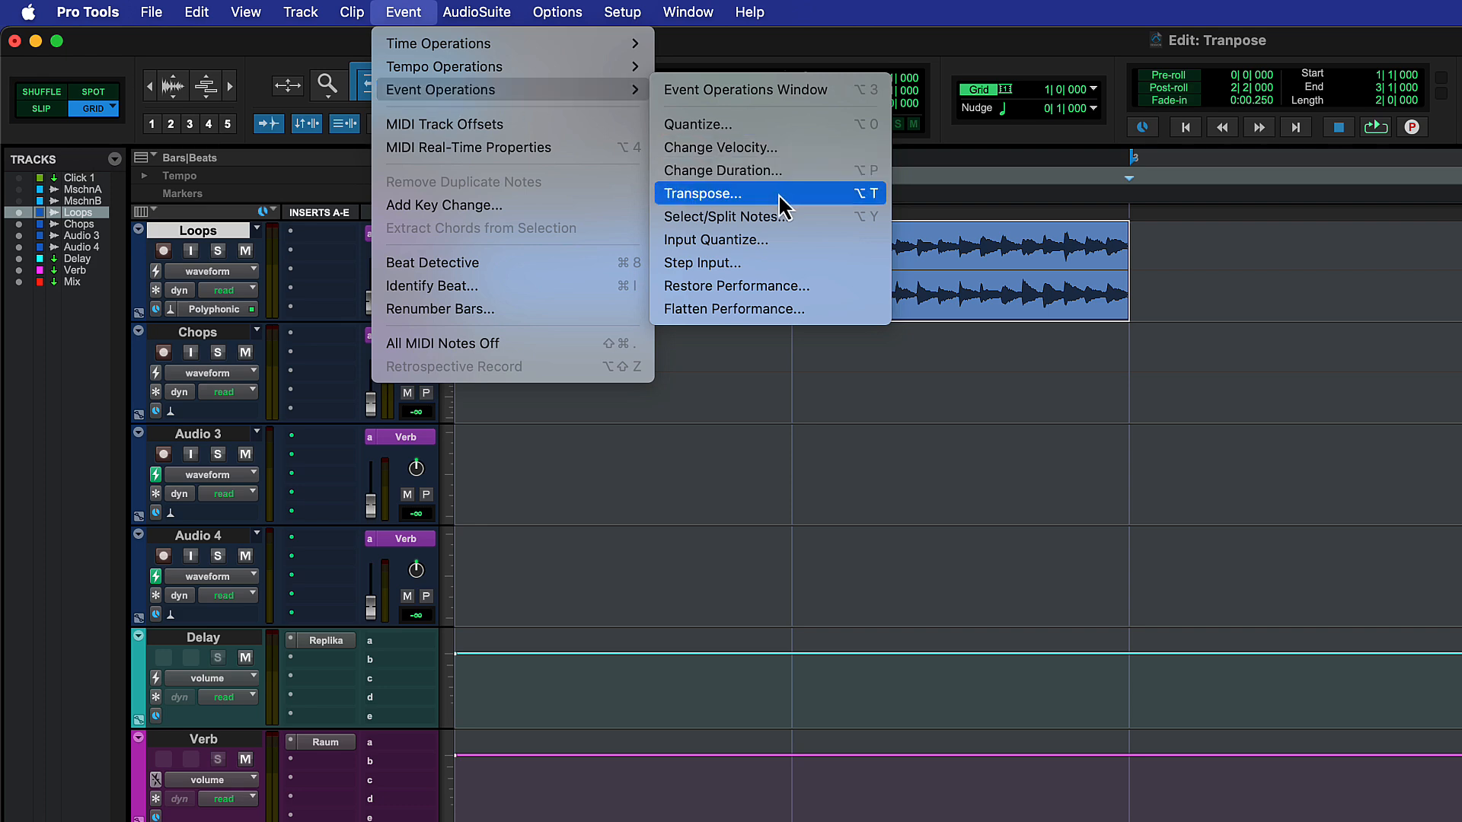
# Step: Enter a semitone amount in the Event Operations Transpose field for the clip
pyautogui.click(703, 193)
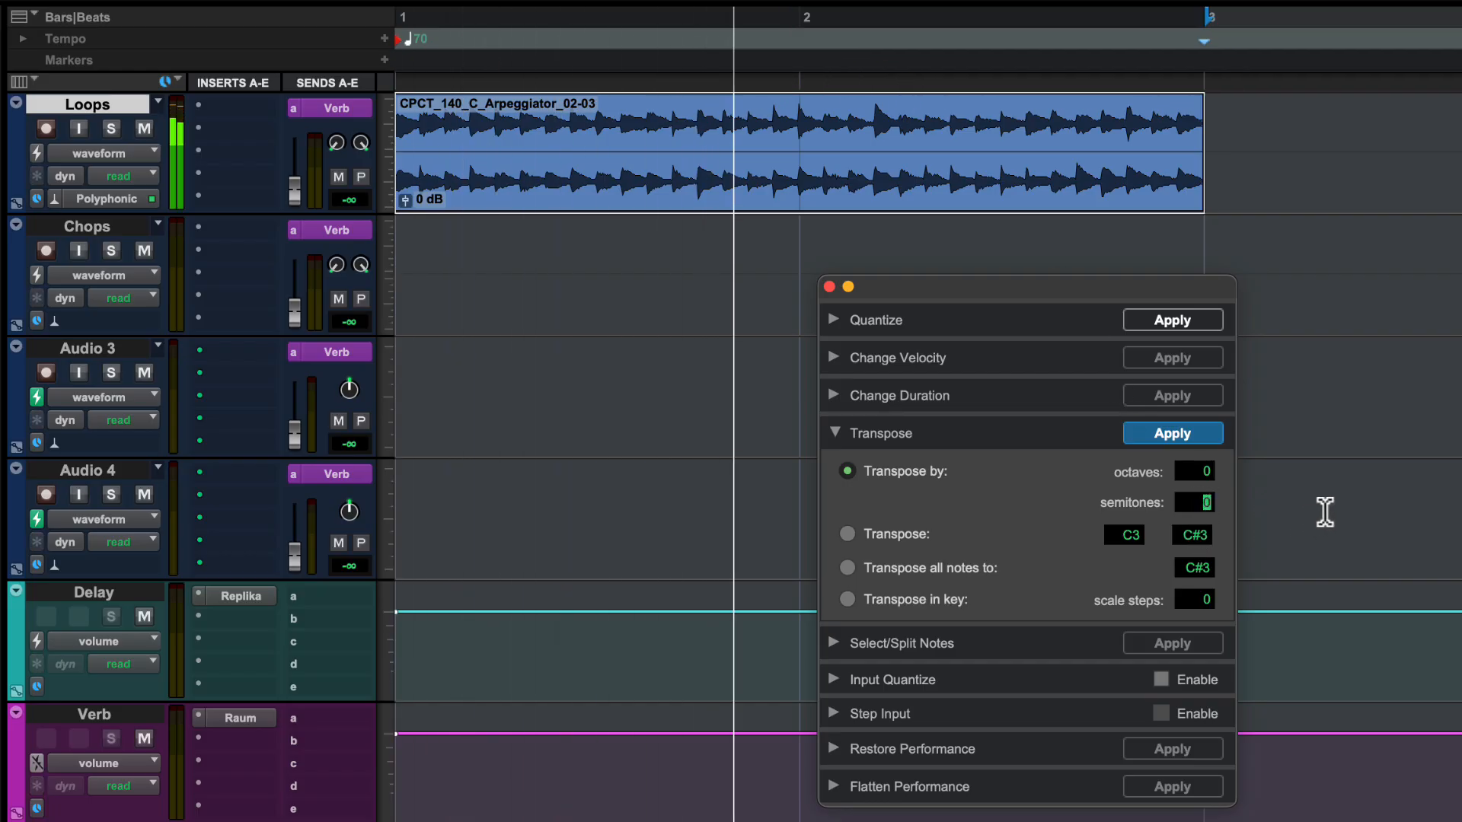
pyautogui.write('3')
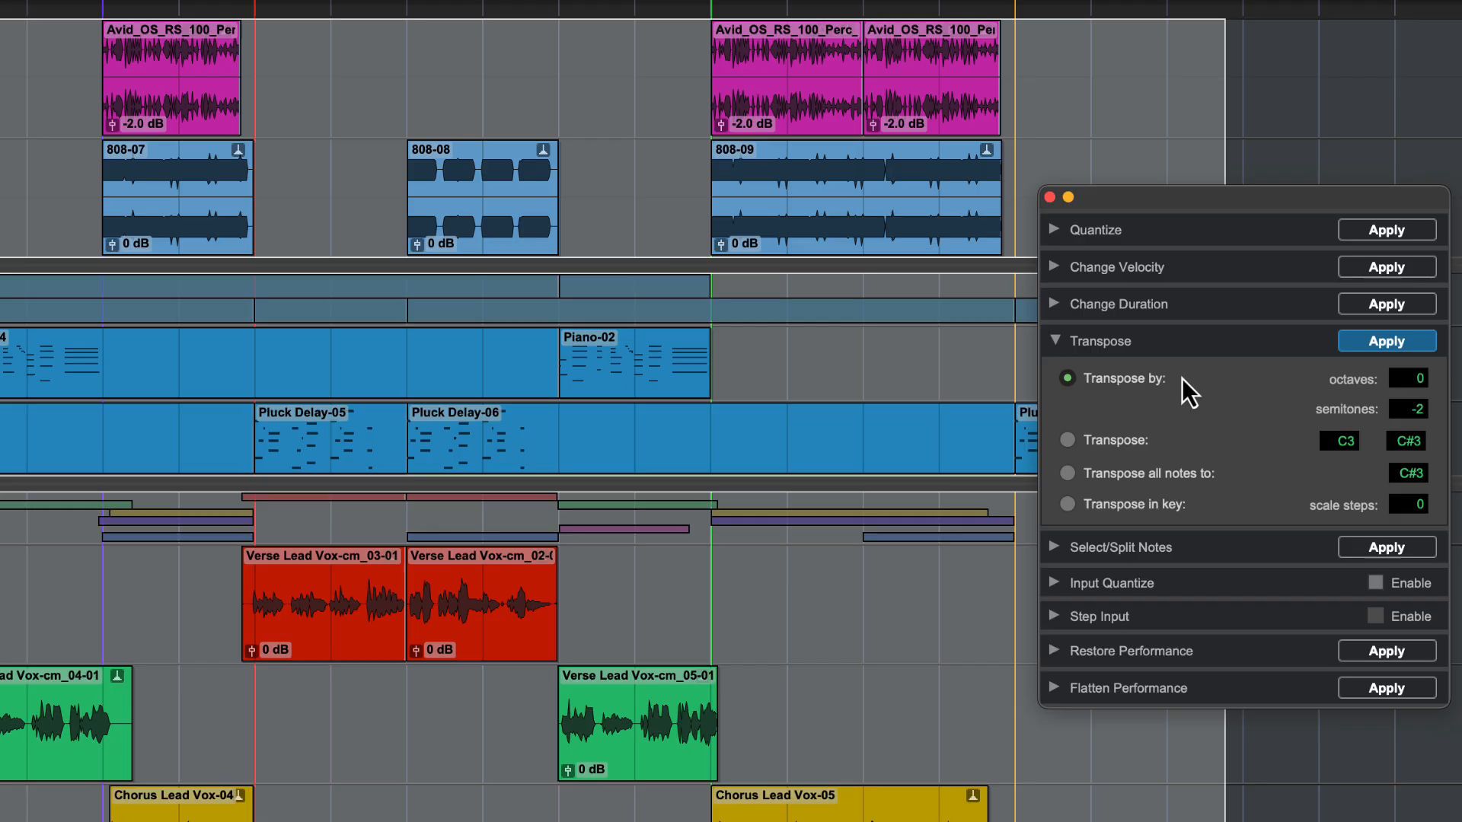
pyautogui.moveTo(1185, 624)
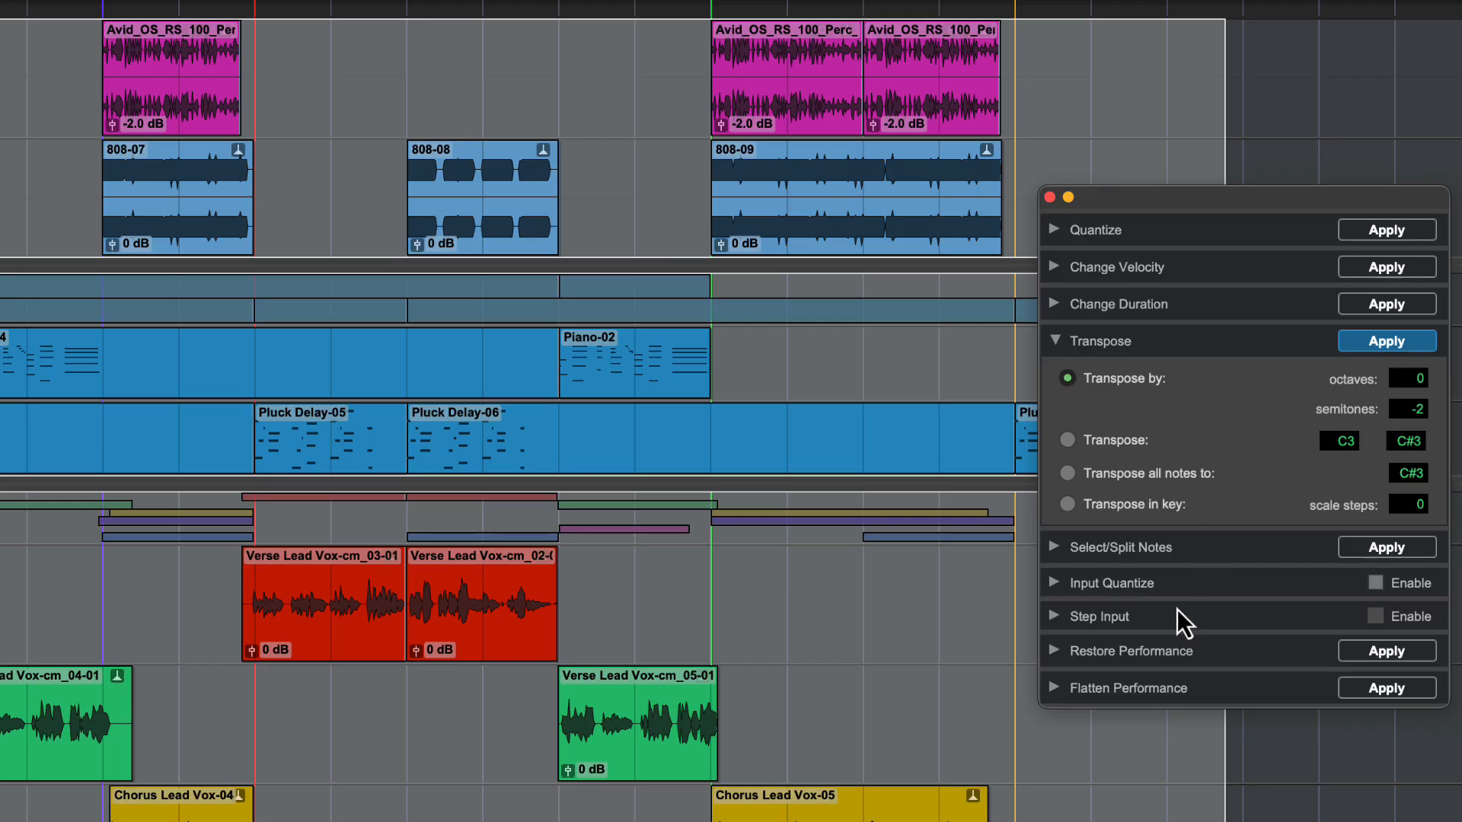
# Step: Expand Restore Performance and select Pitch as the only attribute to restore
pyautogui.click(1053, 650)
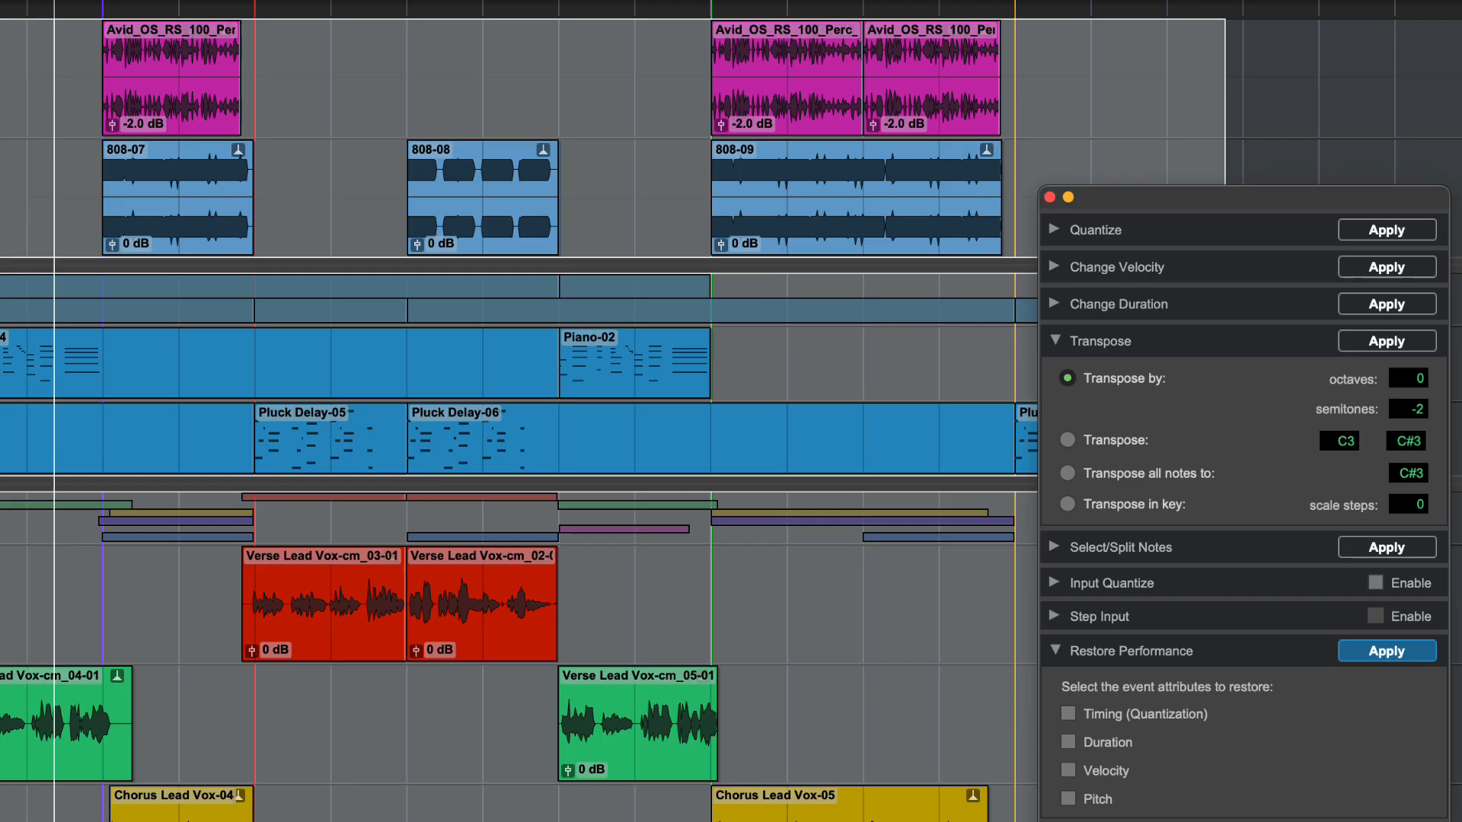
pyautogui.click(1067, 800)
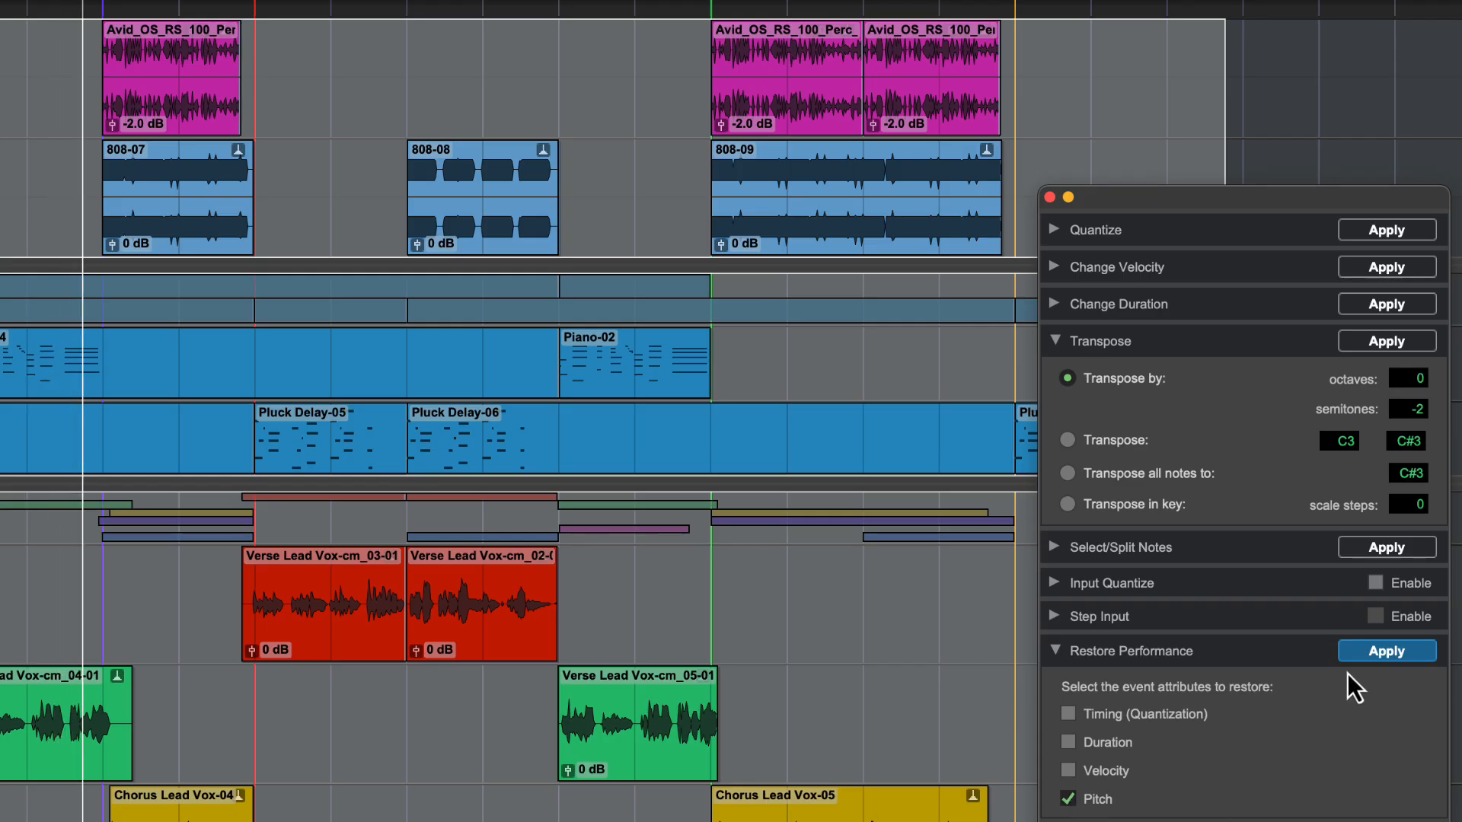